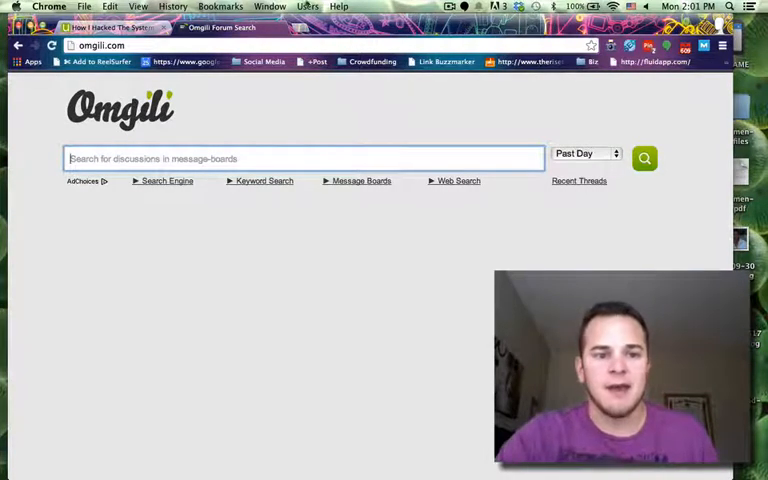
Enter the query "iphone" AND "battery" AND "Dying" in the Omgili search box.
{"action": "type", "text": "\"iphone\" AND \"battery\" AND \"Dying\""}
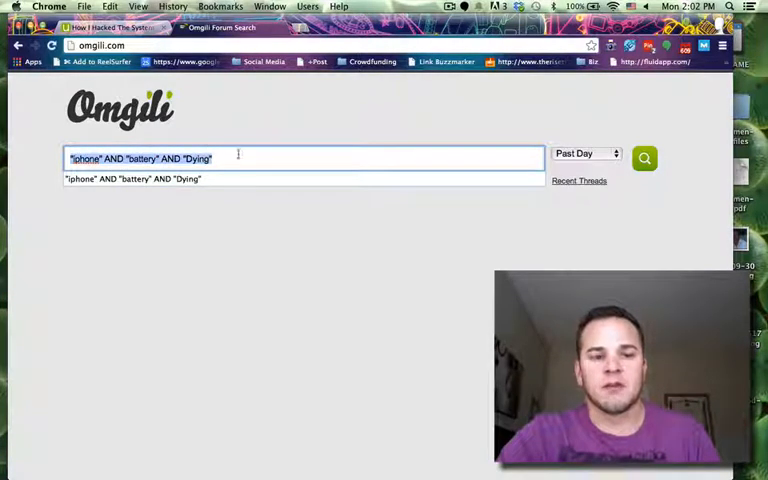
{"action": "left_click", "coordinate": [238, 158]}
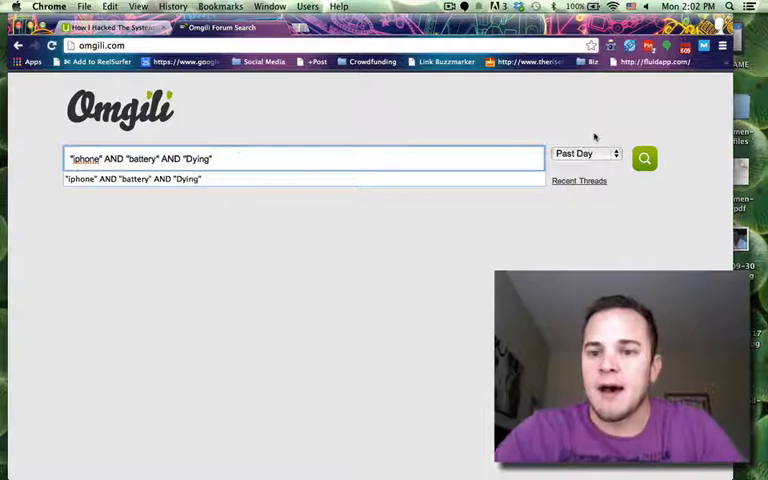
Switch the time range from Past Day to Any Time and run the forum search.
{"action": "left_click", "coordinate": [584, 152]}
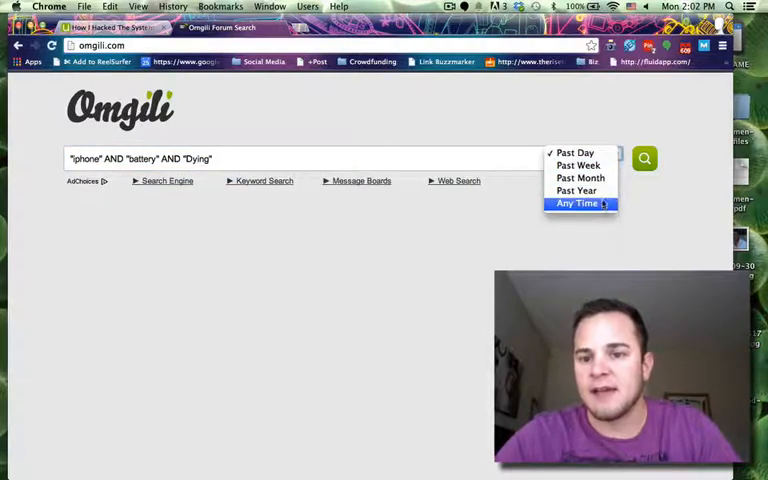
{"action": "left_click", "coordinate": [576, 204]}
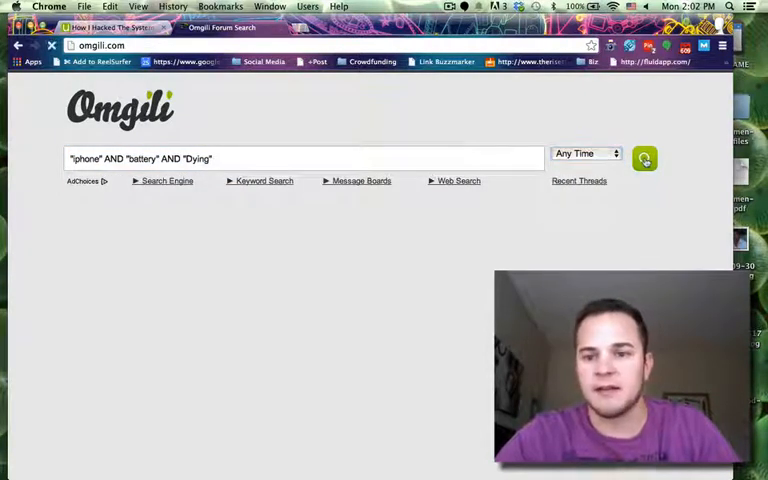
{"action": "left_click", "coordinate": [644, 158]}
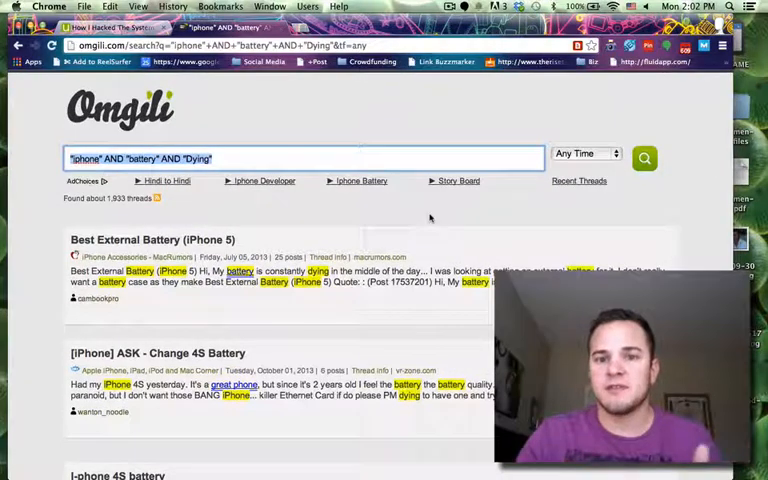
Browse the ~1,833 results and open the 'I-phone 4S battery' Sprint community thread.
{"action": "scroll", "scroll_direction": "down", "scroll_amount": 3}
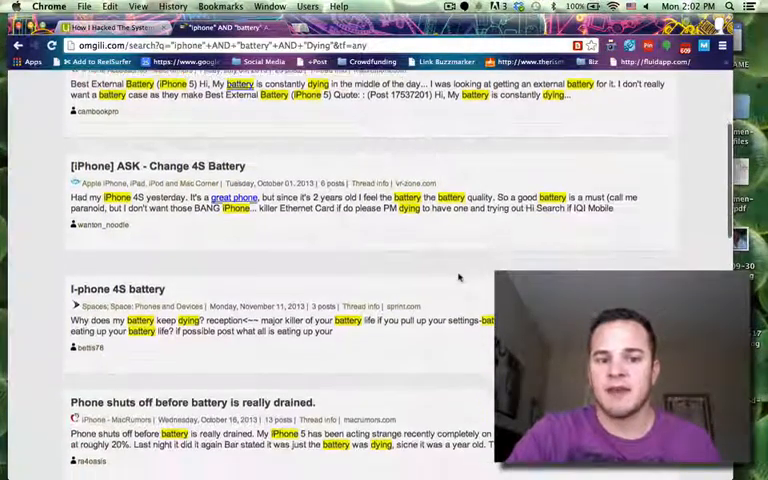
{"action": "scroll", "scroll_direction": "down", "scroll_amount": 3}
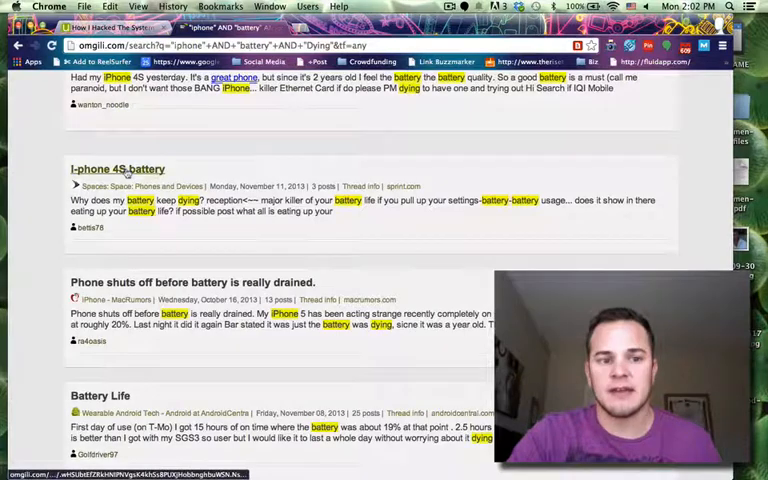
{"action": "left_click", "coordinate": [116, 168]}
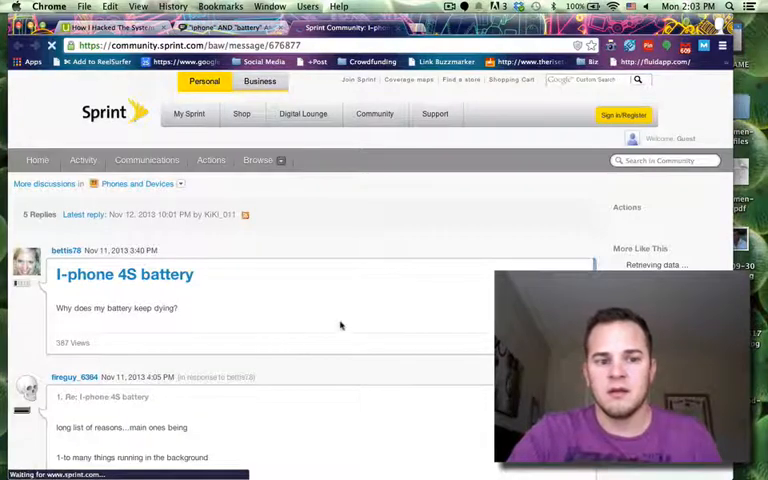
Read the thread's first reply listing battery-drain causes like background apps and low reception.
{"action": "scroll", "scroll_direction": "down", "scroll_amount": 3}
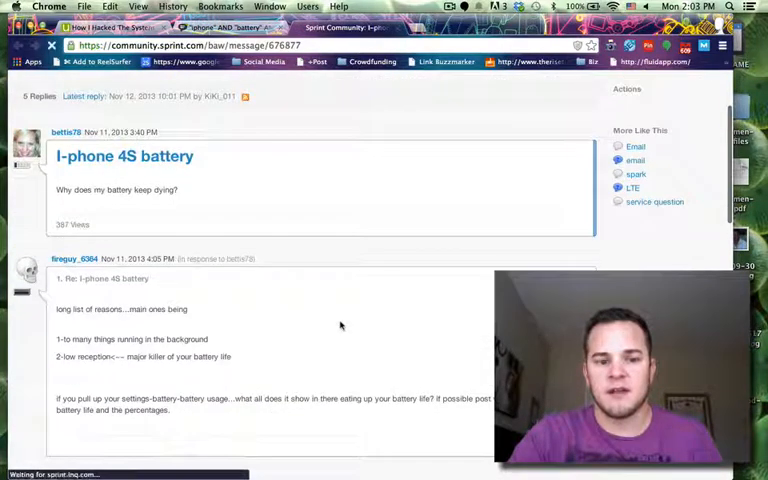
{"action": "scroll", "scroll_direction": "down", "scroll_amount": 3}
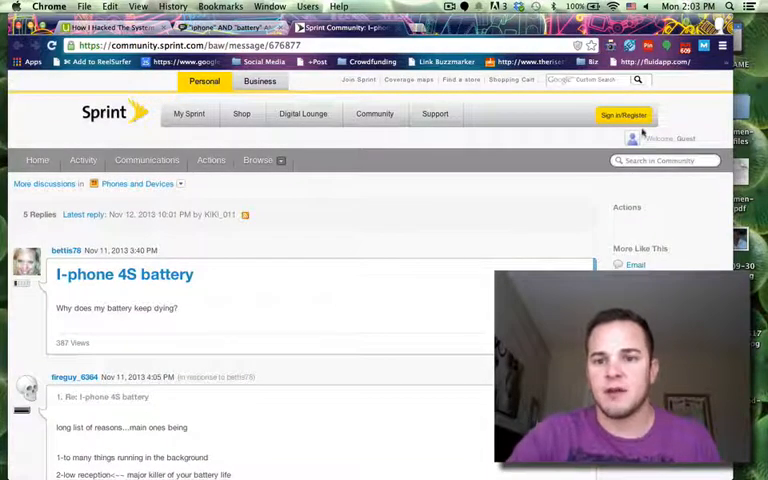
{"action": "mouse_move", "coordinate": [432, 196]}
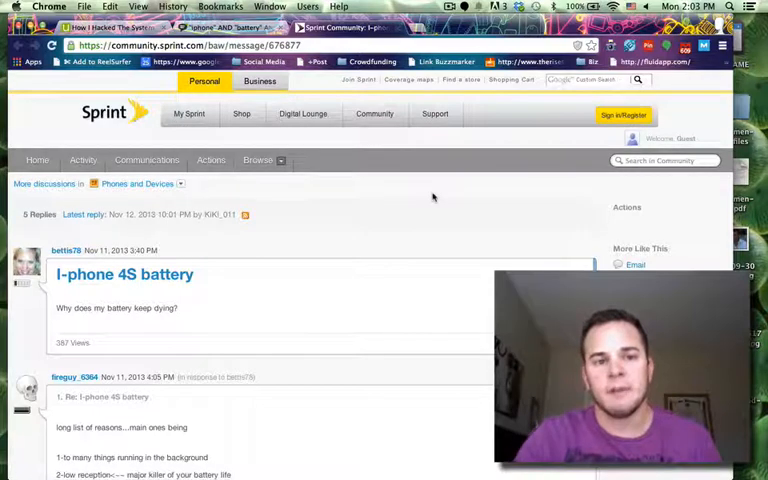